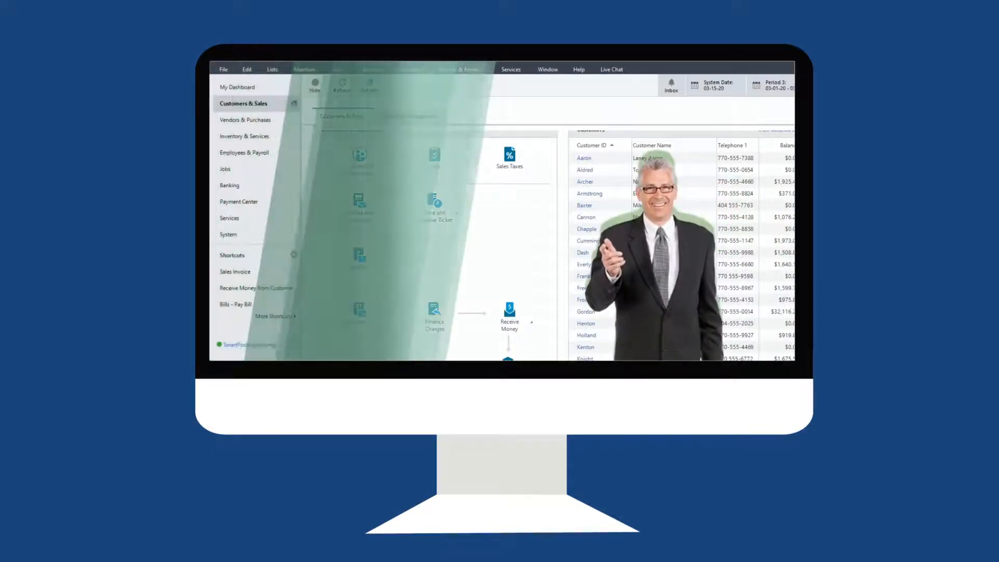
Launch the Payroll Settings wizard from Maintain > Default Information, landing on its Home page.
click(223, 163)
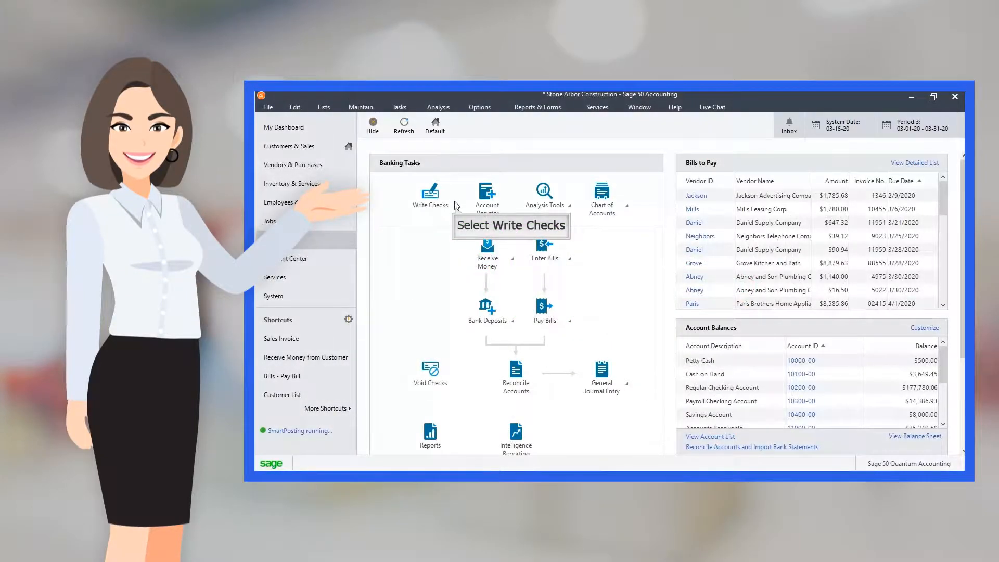
click(429, 192)
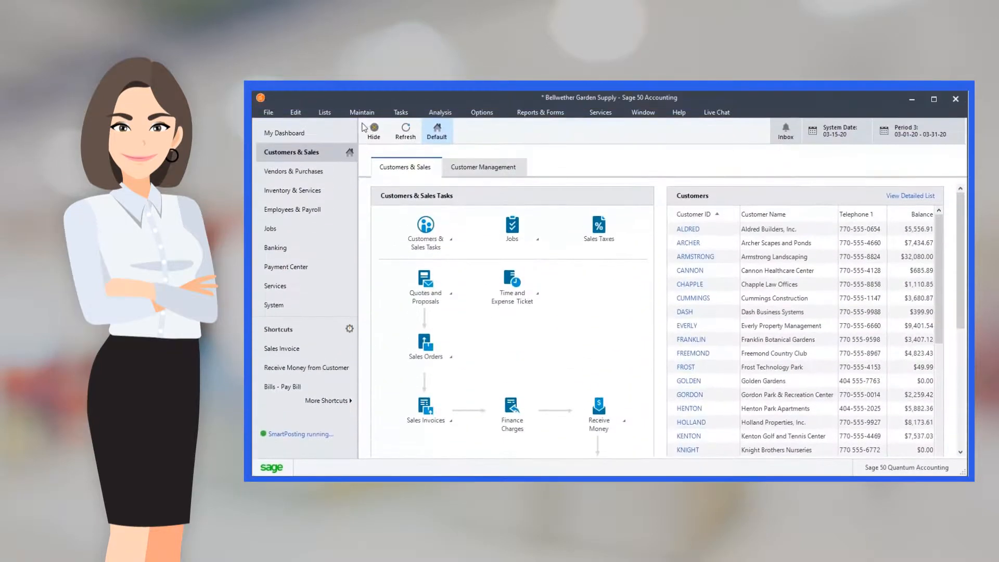
click(361, 112)
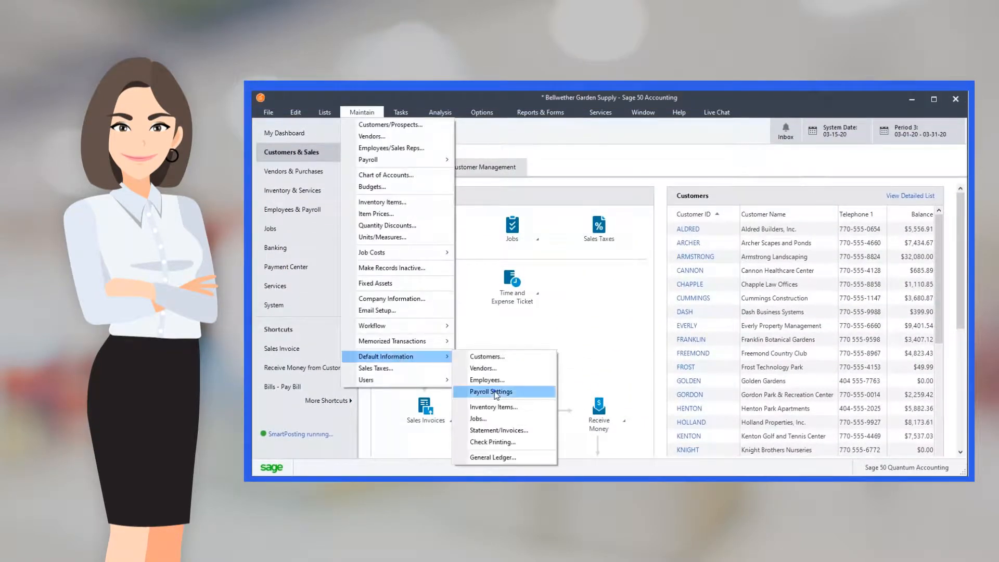
click(489, 391)
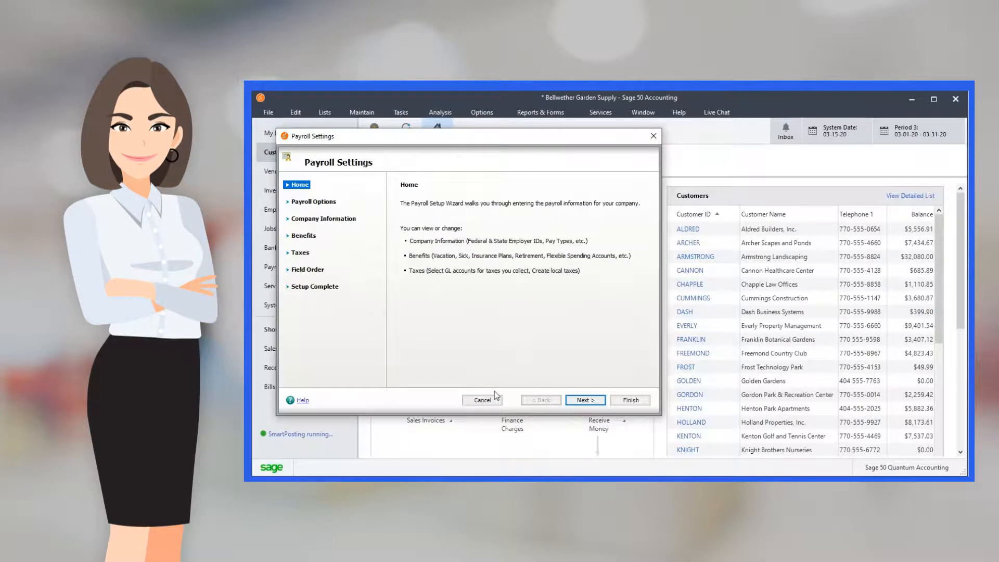